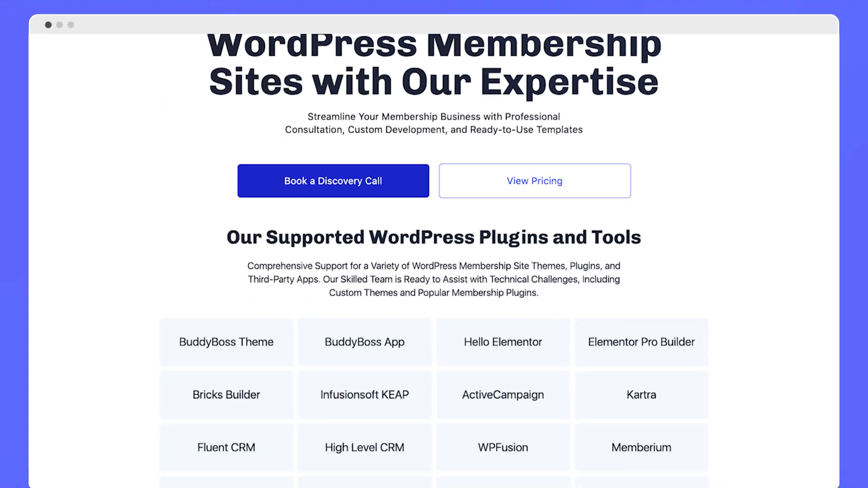
scroll(down, 3)
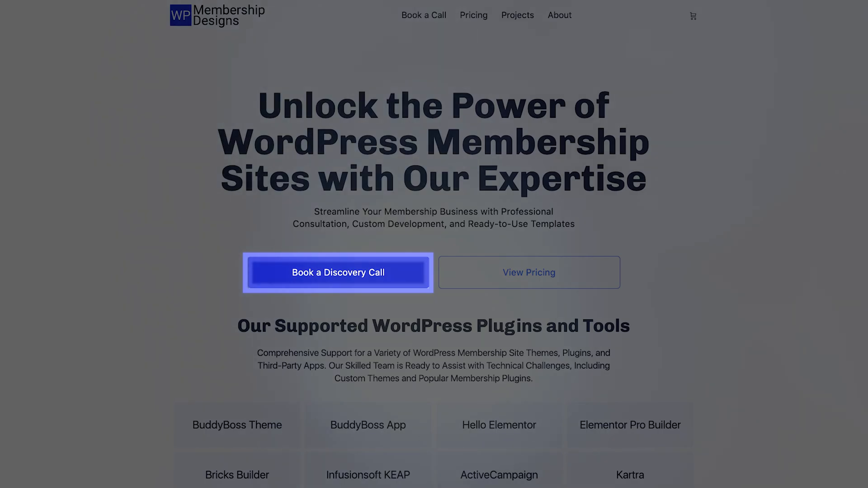
click(339, 272)
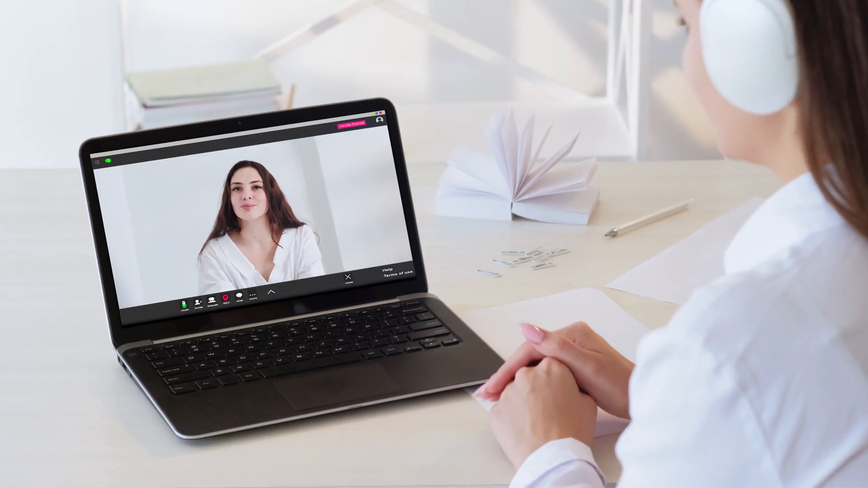